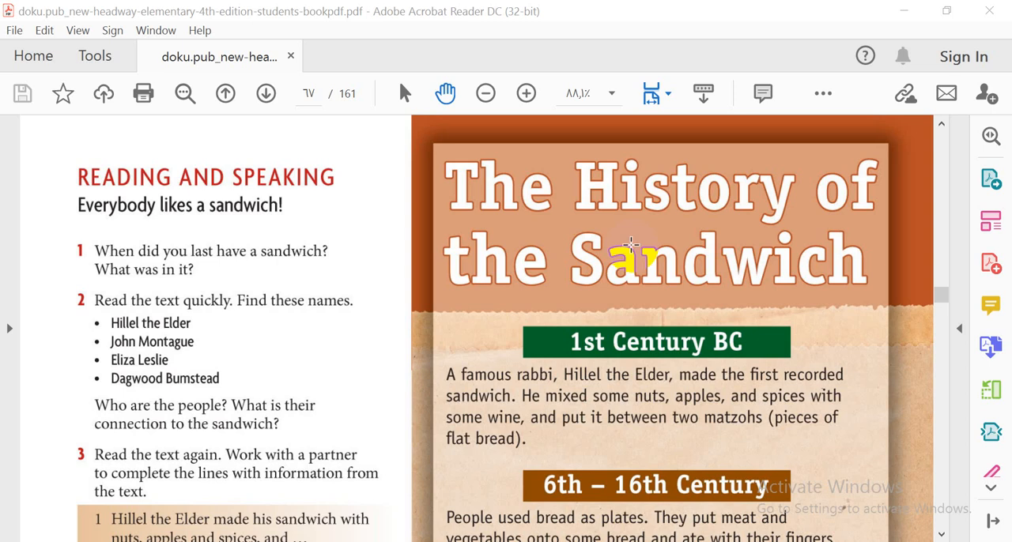
pyautogui.moveTo(588, 306)
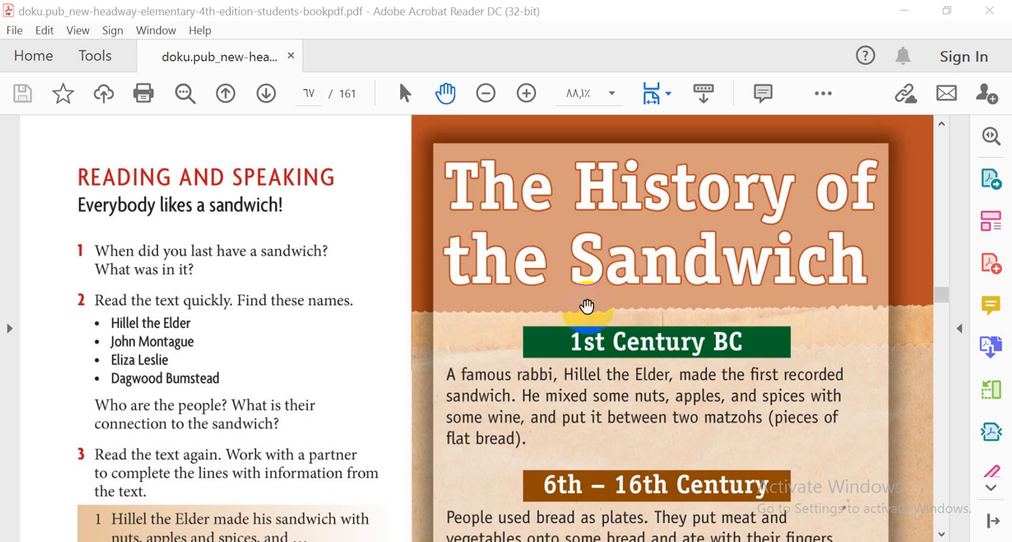
pyautogui.moveTo(588, 229)
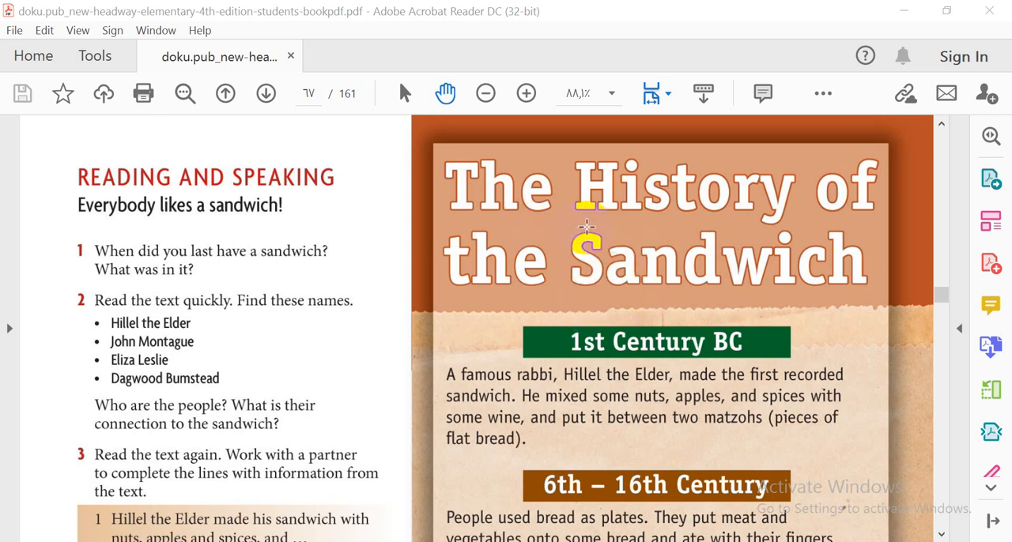
pyautogui.moveTo(694, 281)
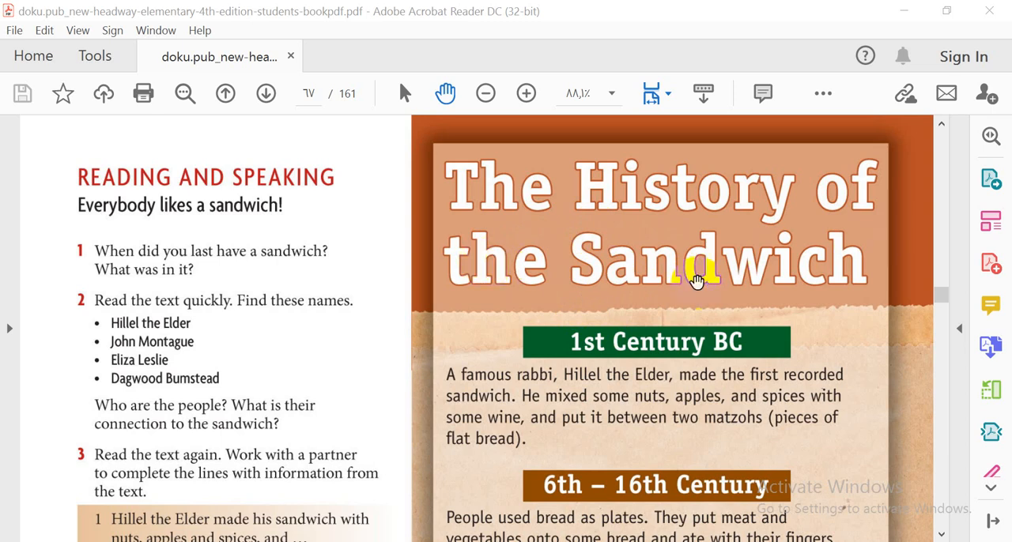
pyautogui.moveTo(695, 285)
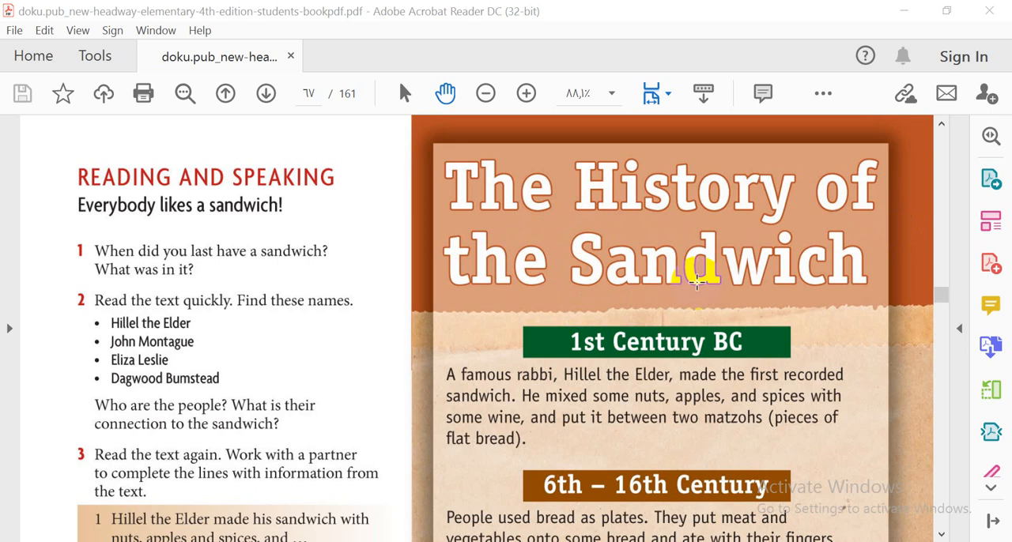
pyautogui.moveTo(727, 256)
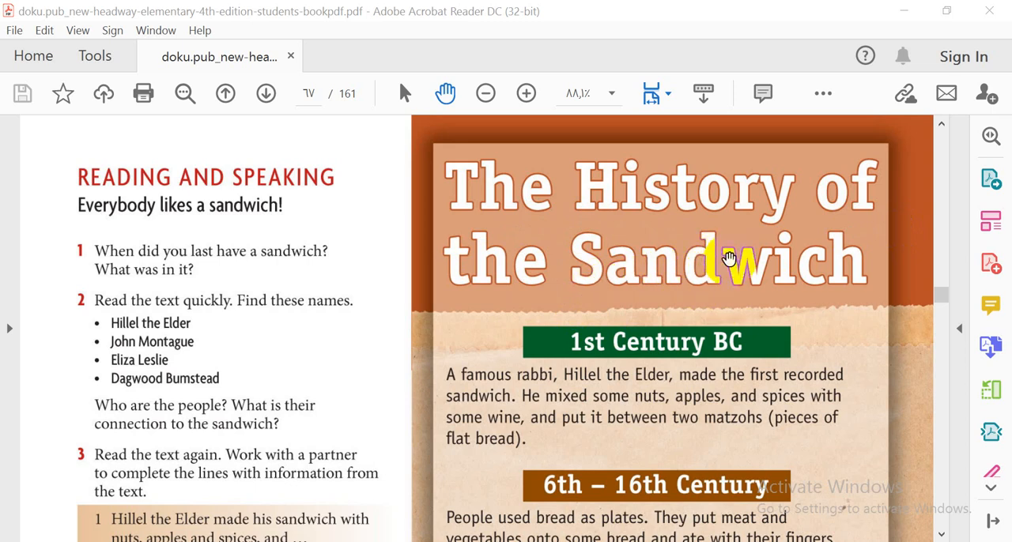
pyautogui.moveTo(721, 276)
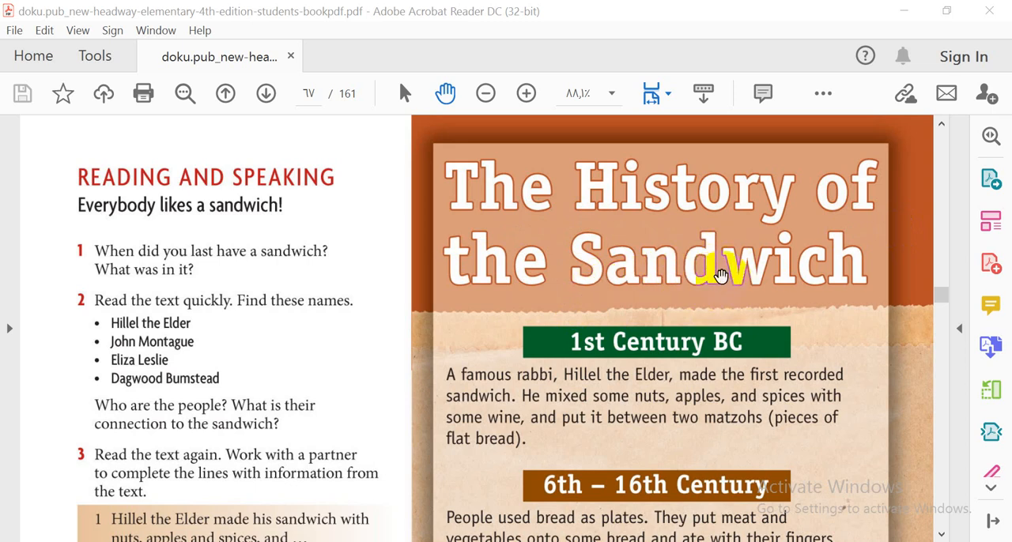
pyautogui.moveTo(619, 272)
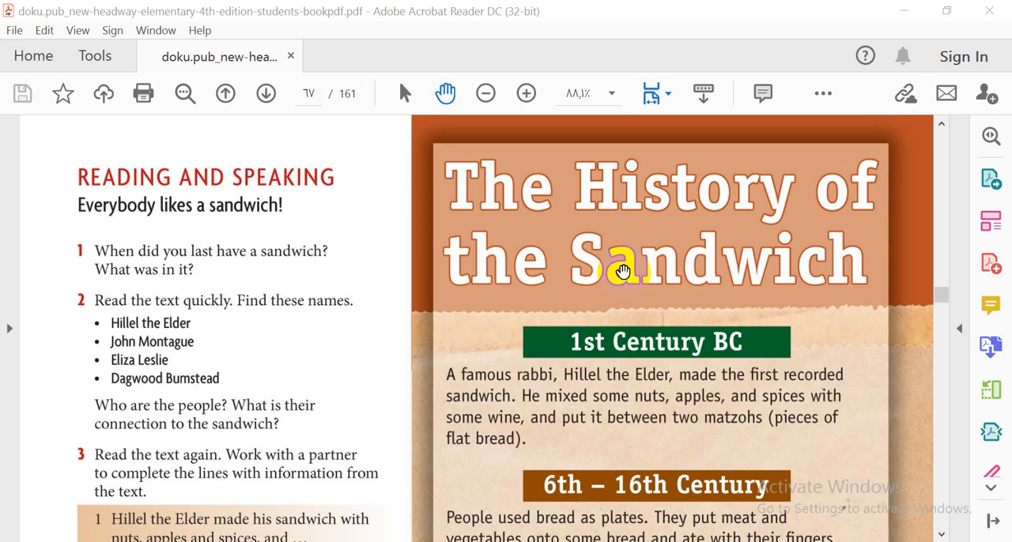
pyautogui.moveTo(730, 292)
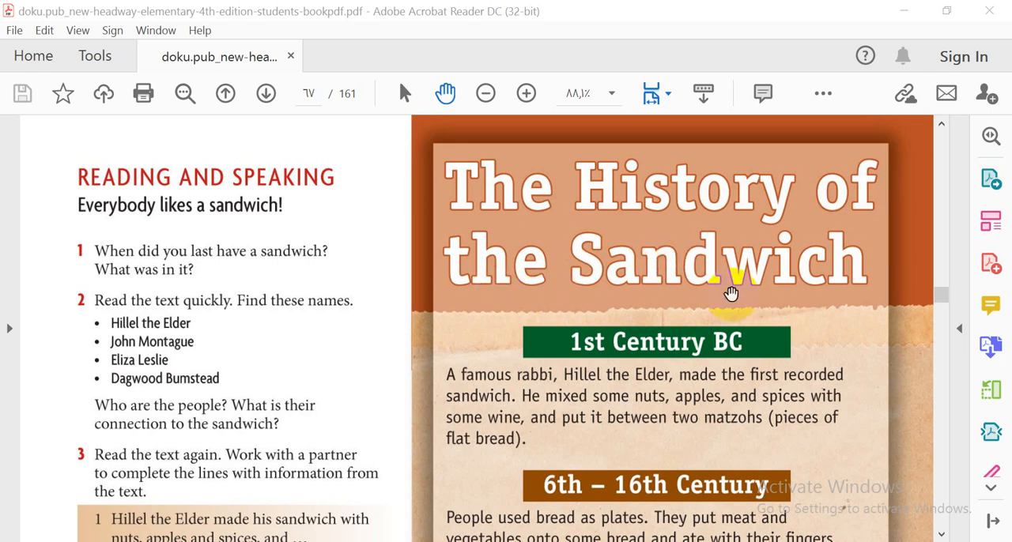
pyautogui.moveTo(613, 312)
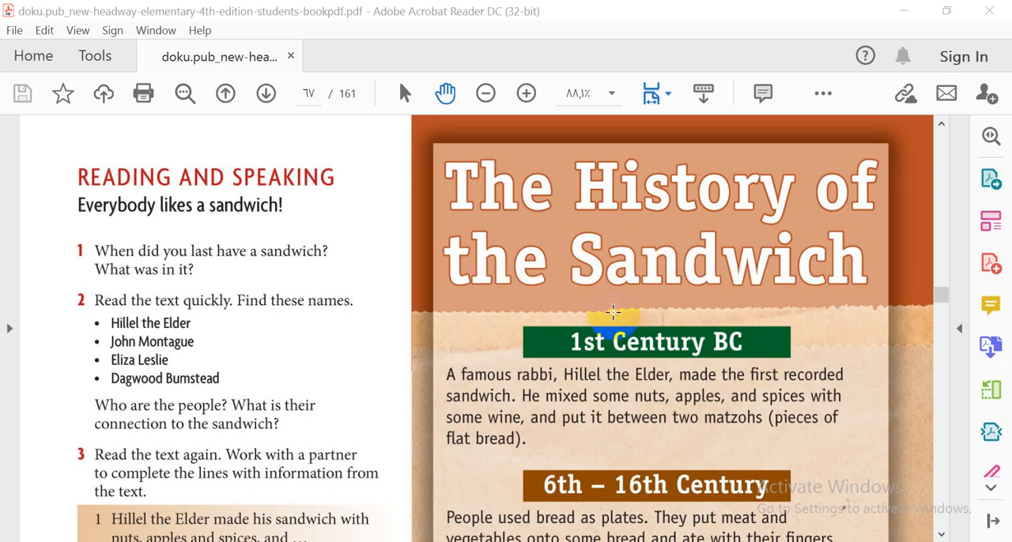
pyautogui.moveTo(952, 521)
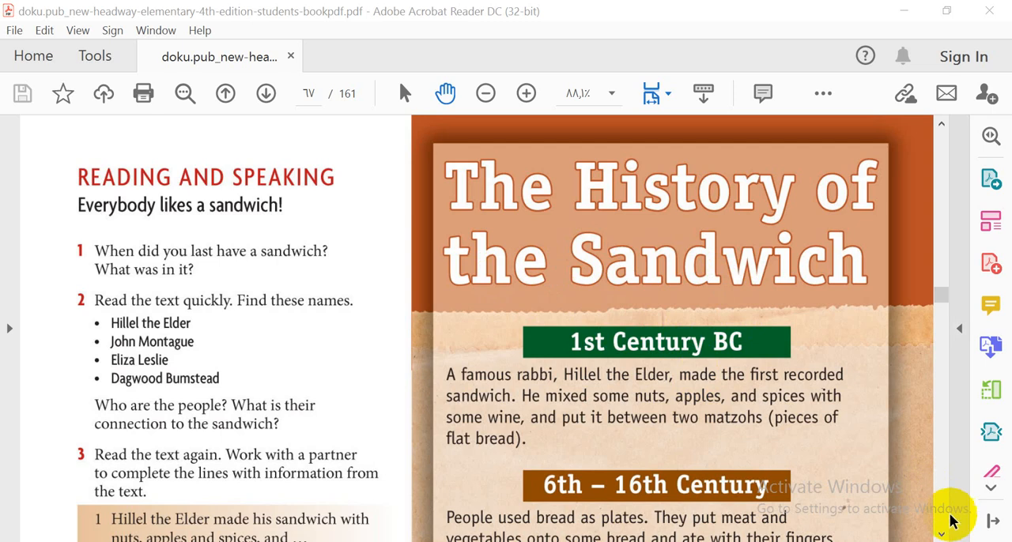
# Step: Scroll down past the 6th – 16th Century section to the 18th Century Earl of Sandwich text and picture
pyautogui.scroll(3)
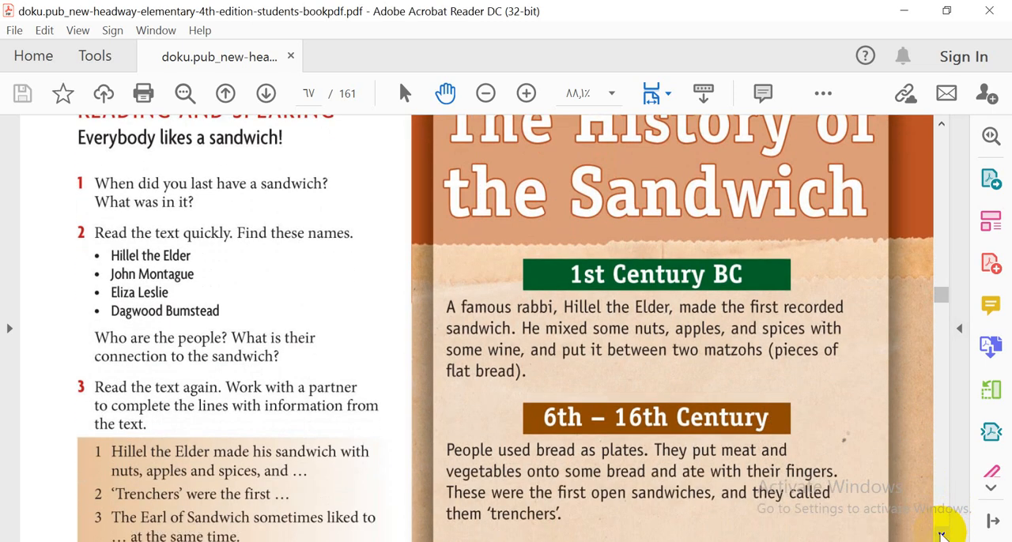
pyautogui.scroll(-3)
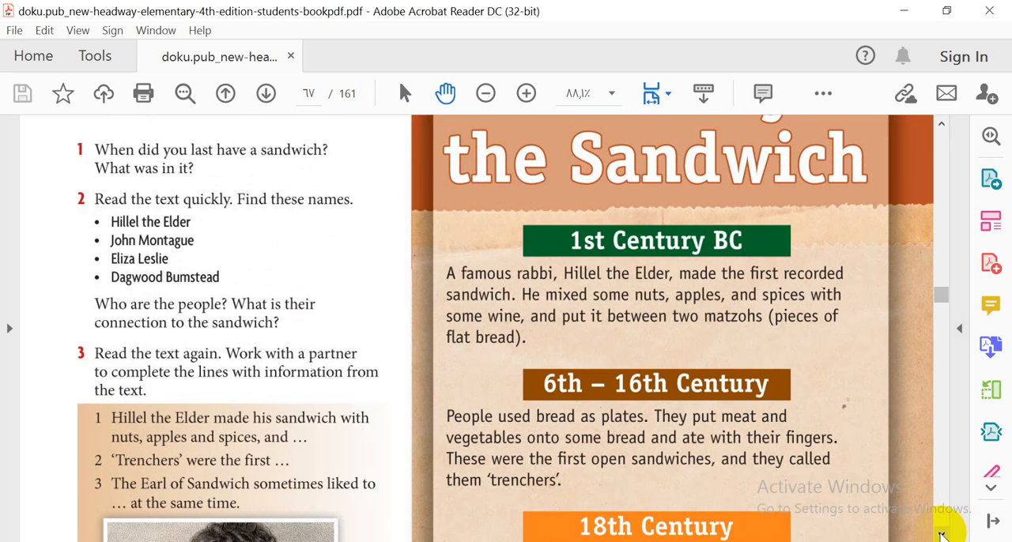
pyautogui.scroll(-3)
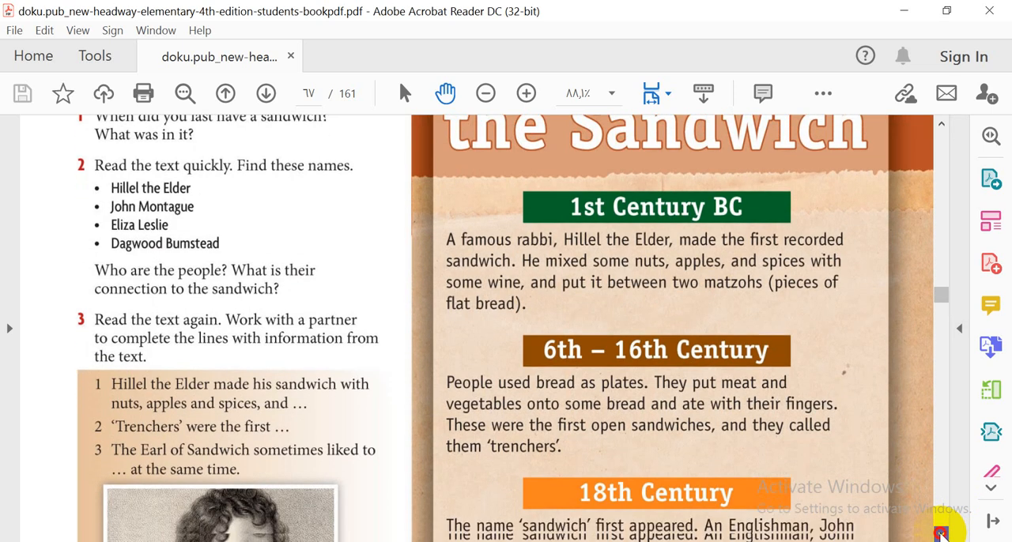
pyautogui.scroll(-3)
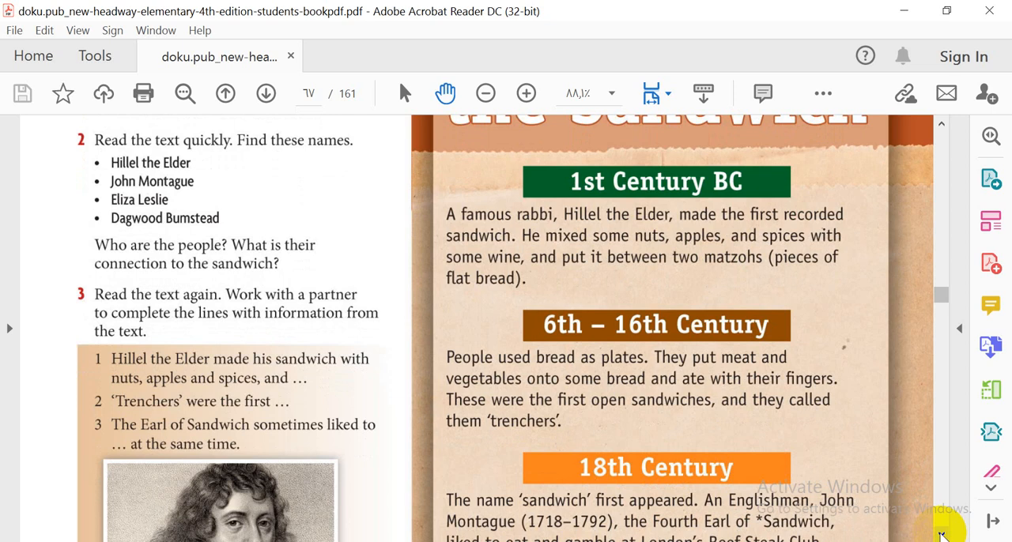
pyautogui.scroll(-3)
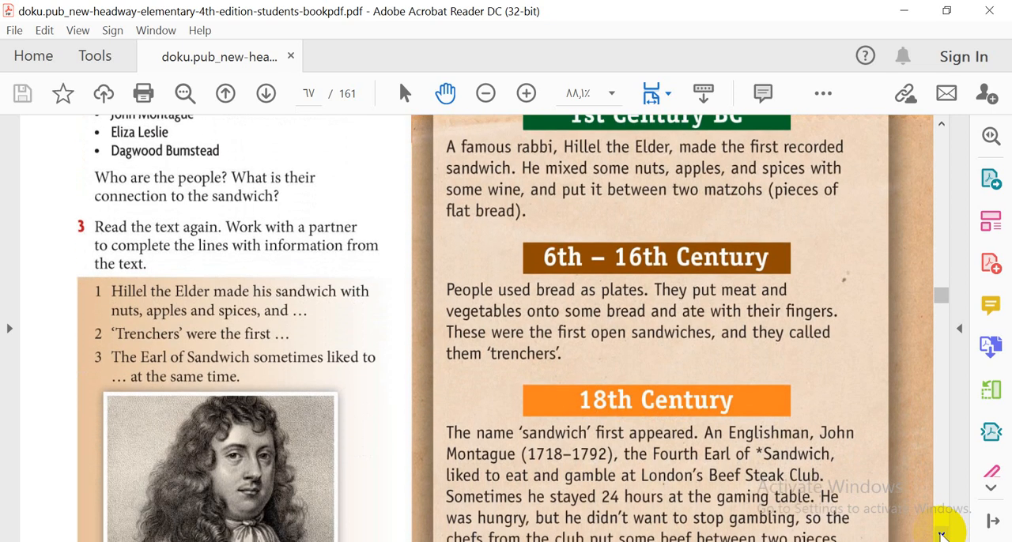
pyautogui.scroll(-3)
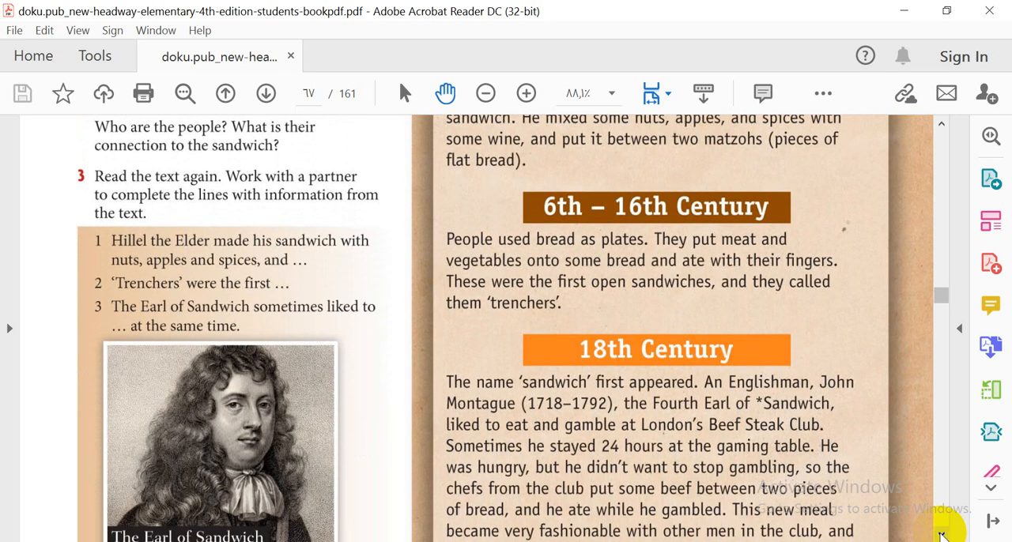
pyautogui.scroll(-3)
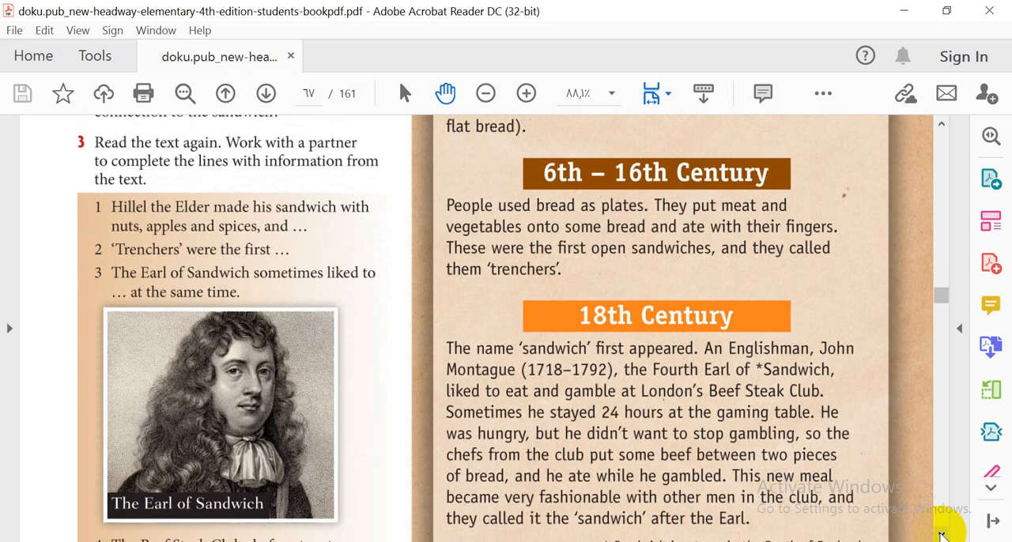
pyautogui.scroll(-3)
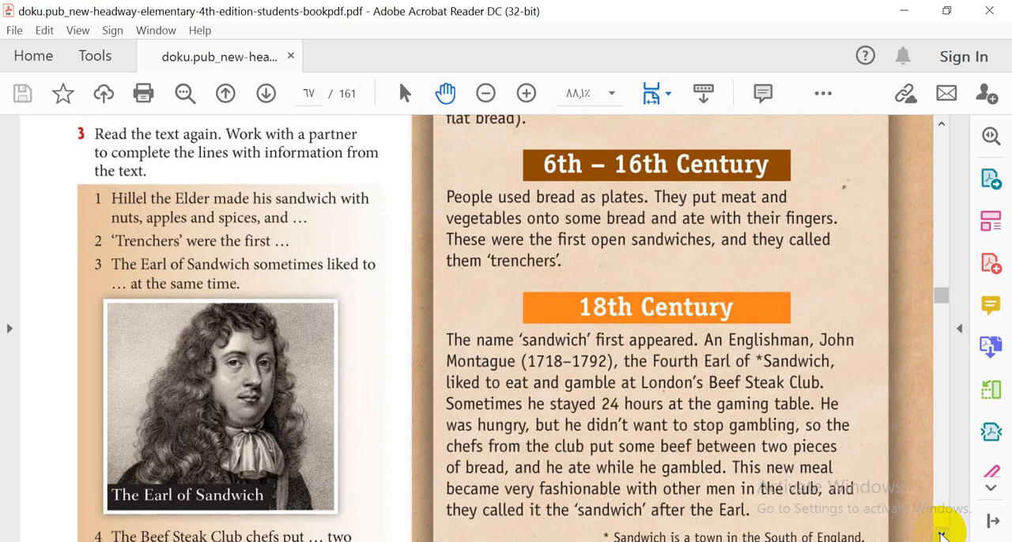
pyautogui.moveTo(593, 316)
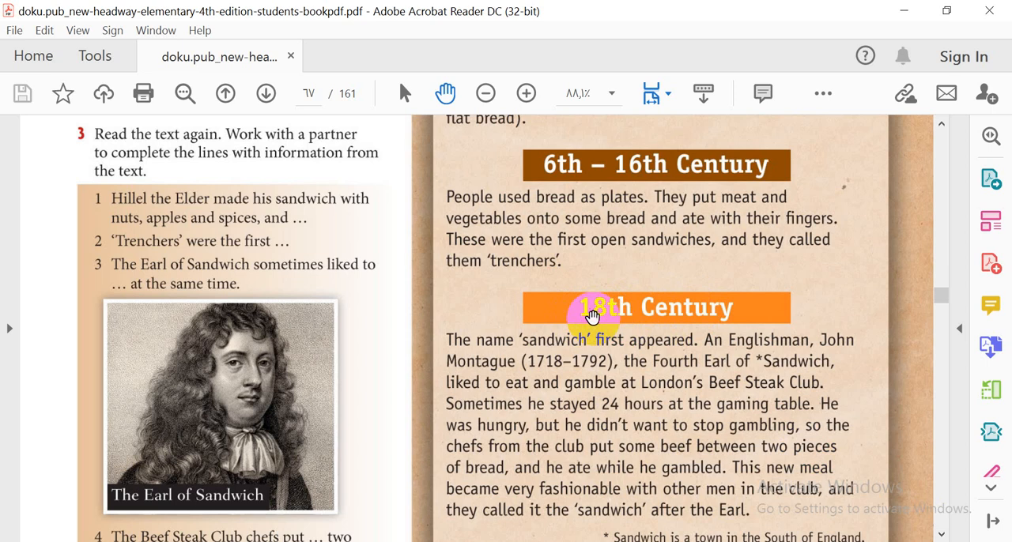
pyautogui.moveTo(680, 376)
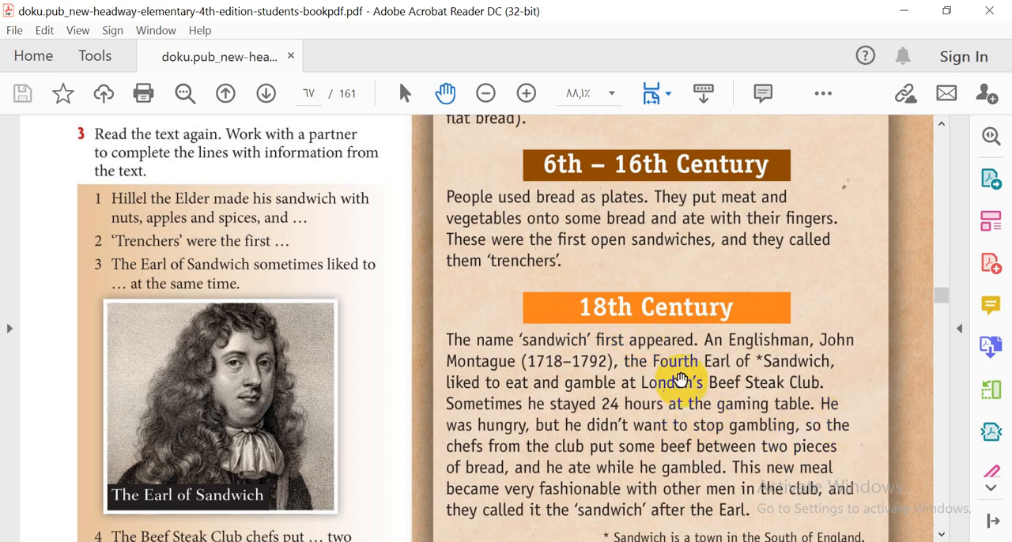
pyautogui.moveTo(664, 455)
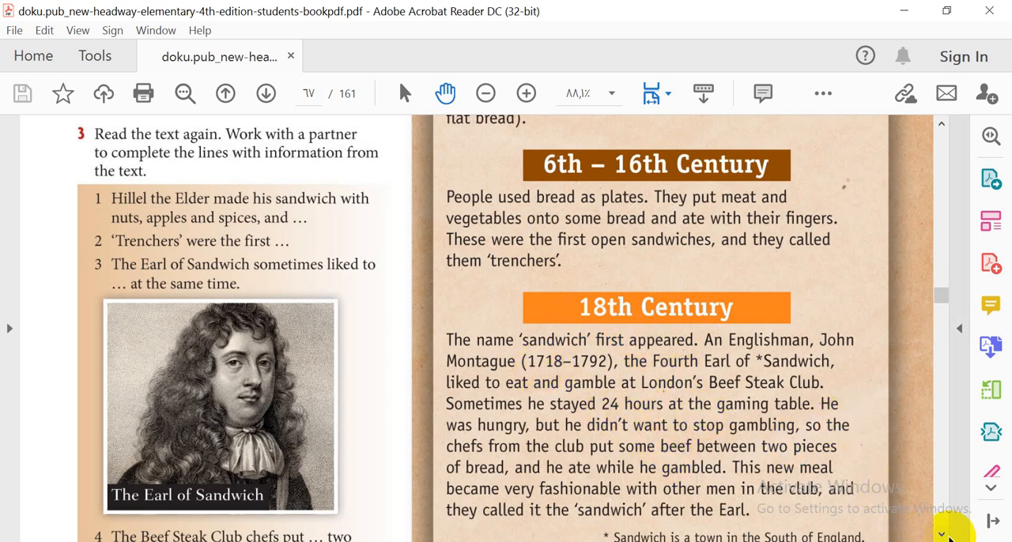
# Step: Scroll down through the 19th Century Eliza Leslie section to the start of the 20th – 21st Century section
pyautogui.scroll(-3)
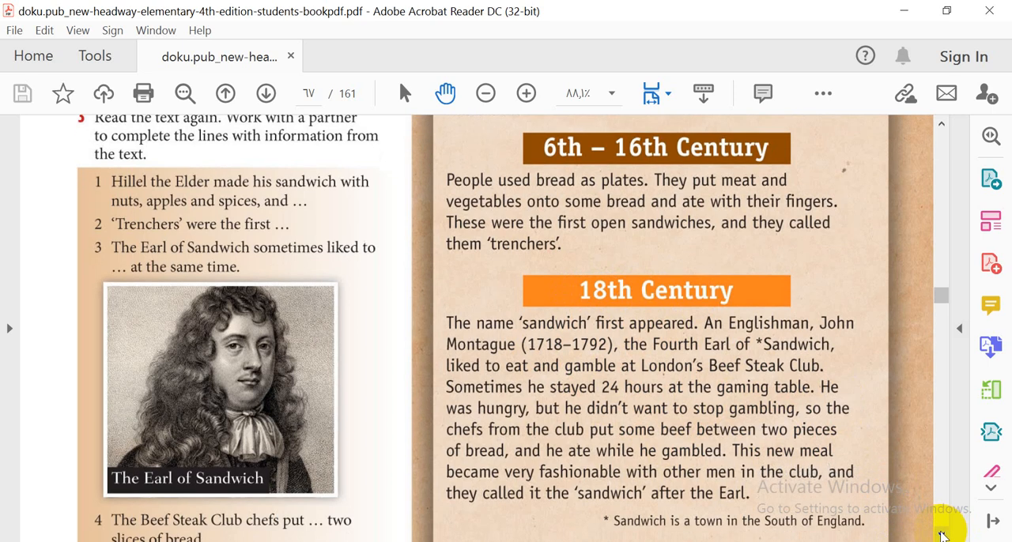
pyautogui.scroll(-3)
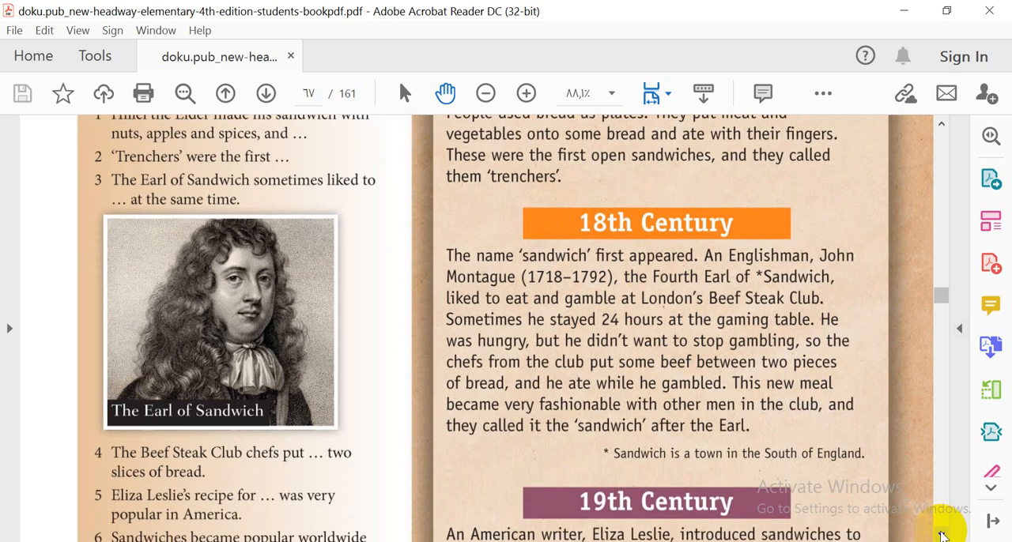
pyautogui.scroll(-3)
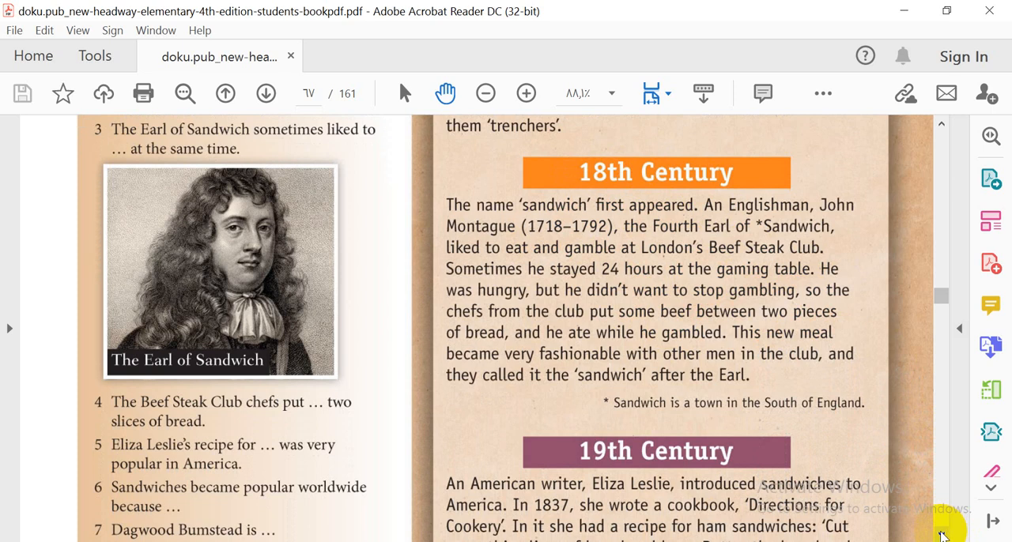
pyautogui.scroll(-3)
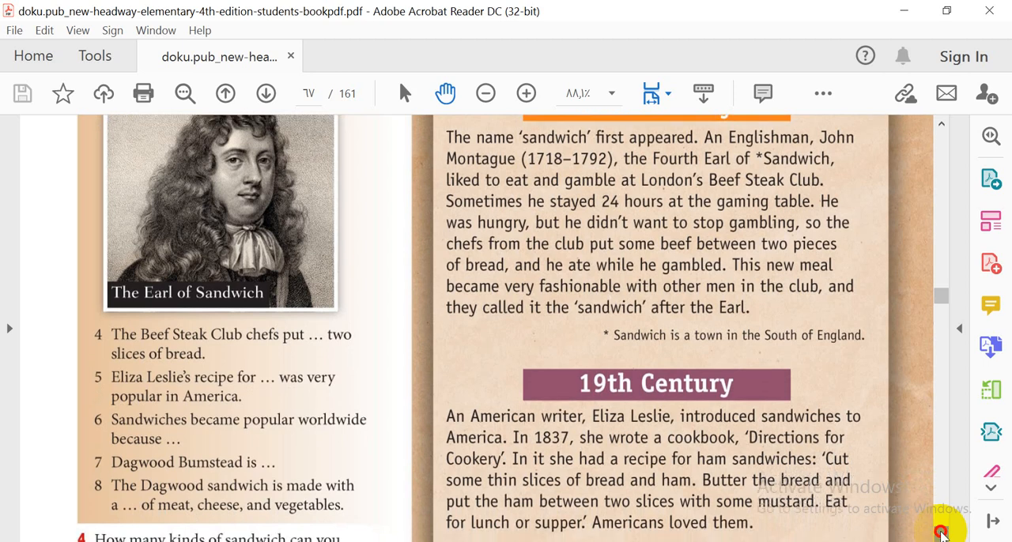
pyautogui.scroll(-3)
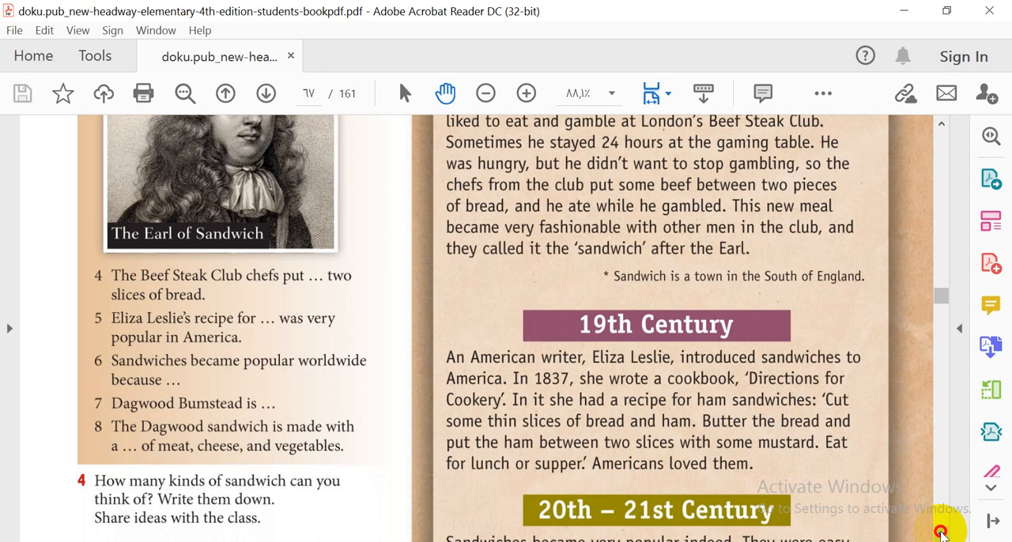
pyautogui.scroll(-3)
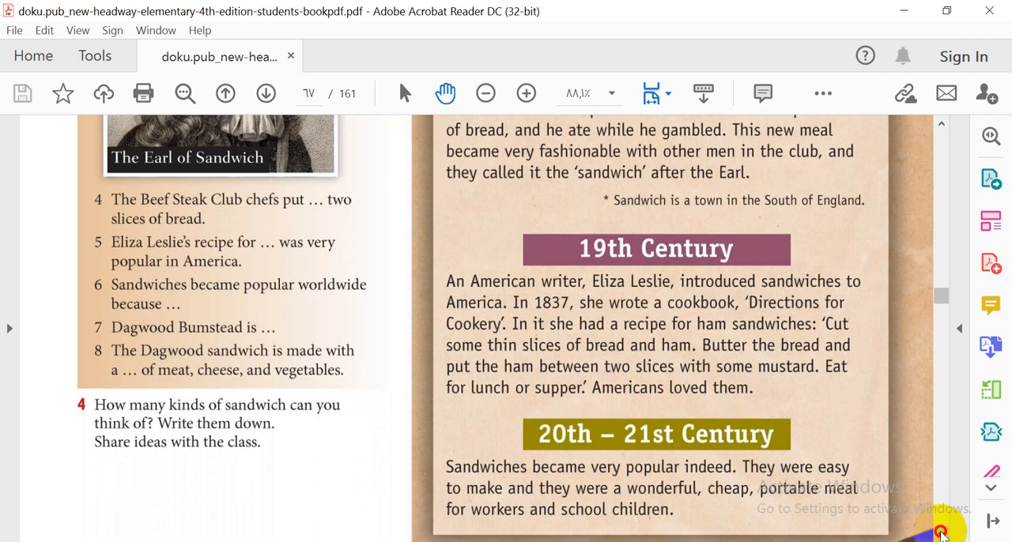
pyautogui.scroll(-3)
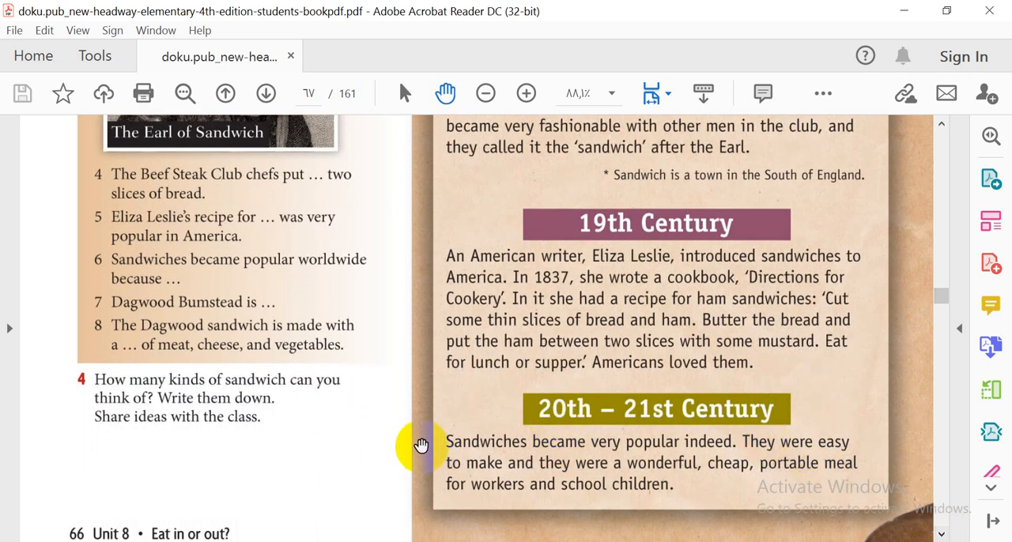
pyautogui.moveTo(569, 423)
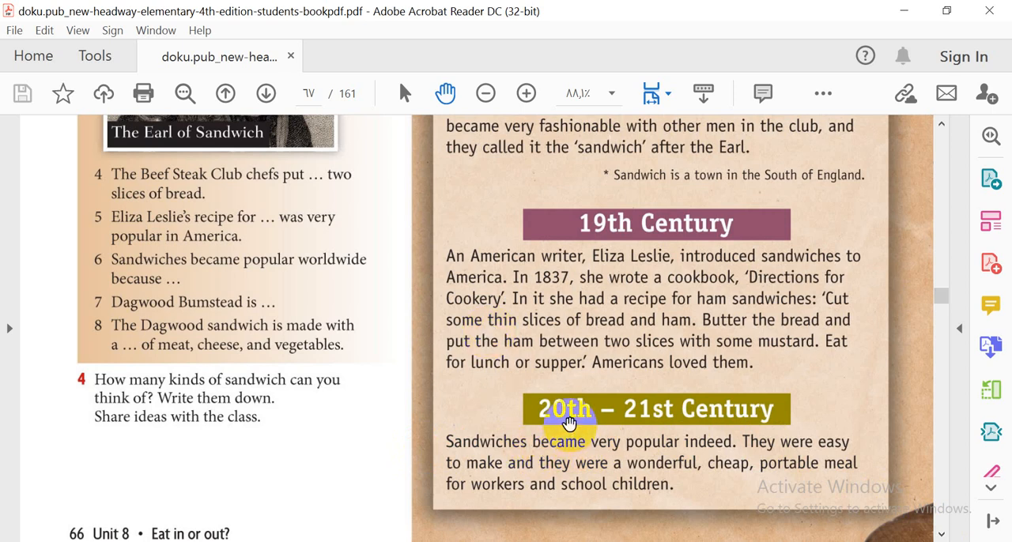
pyautogui.moveTo(640, 435)
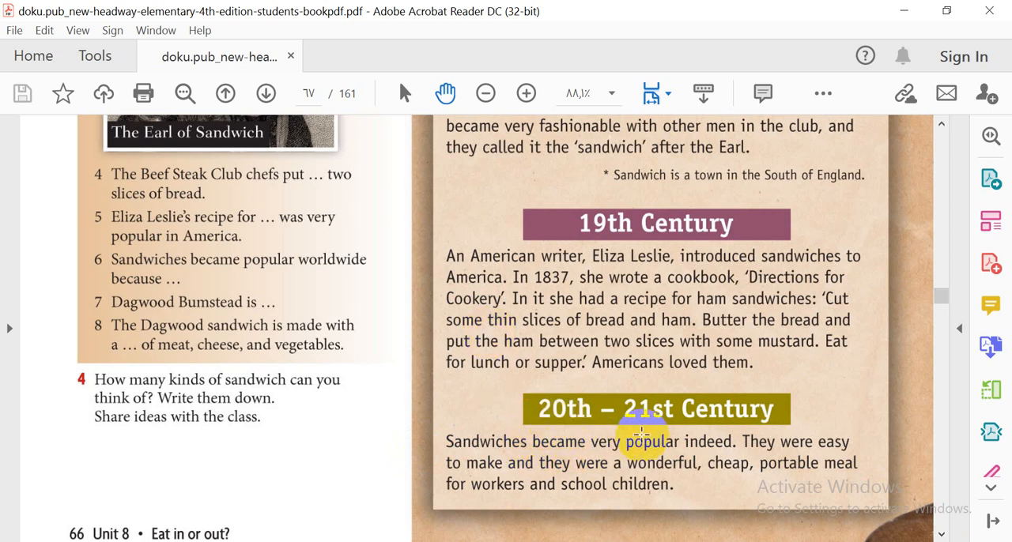
pyautogui.moveTo(436, 309)
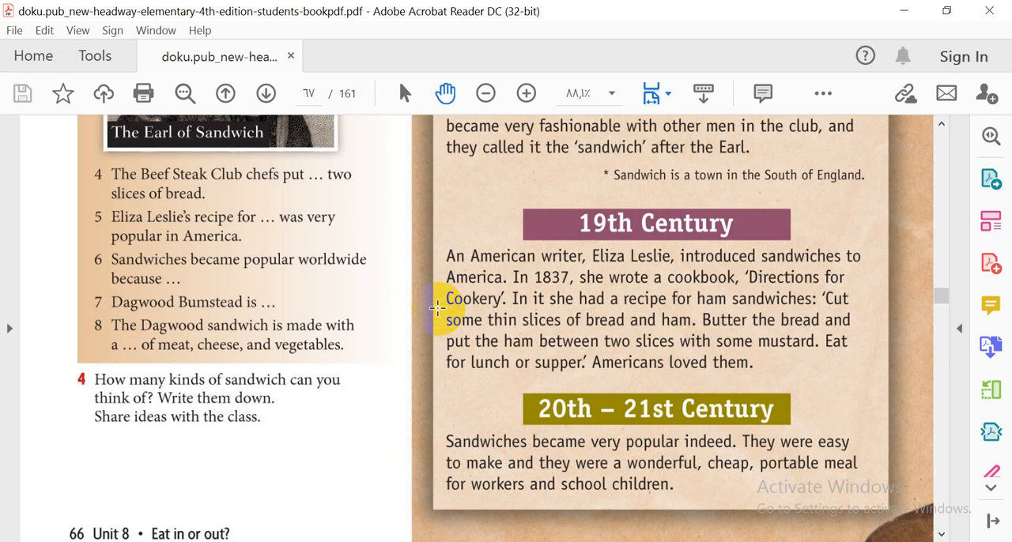
pyautogui.moveTo(708, 417)
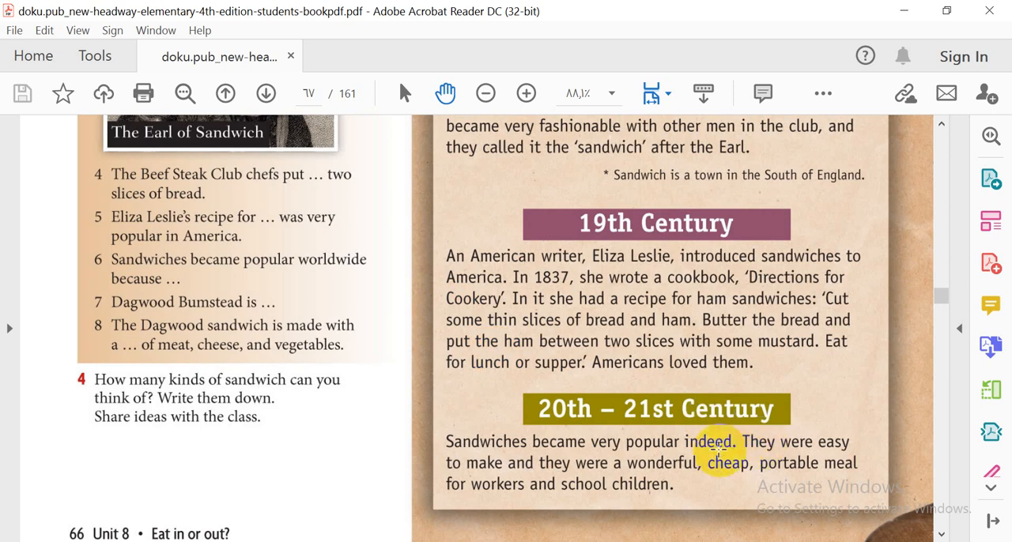
pyautogui.moveTo(376, 234)
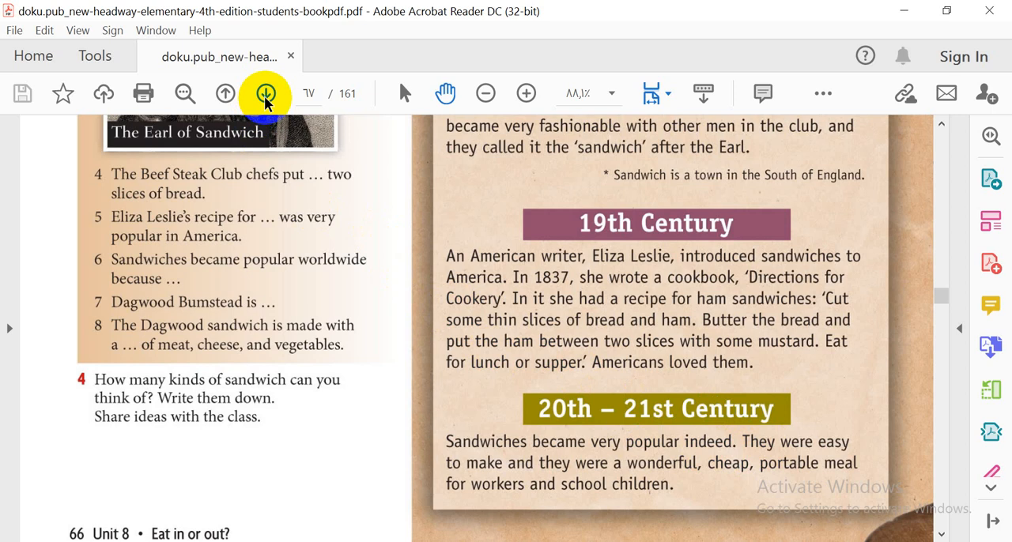
pyautogui.moveTo(266, 93)
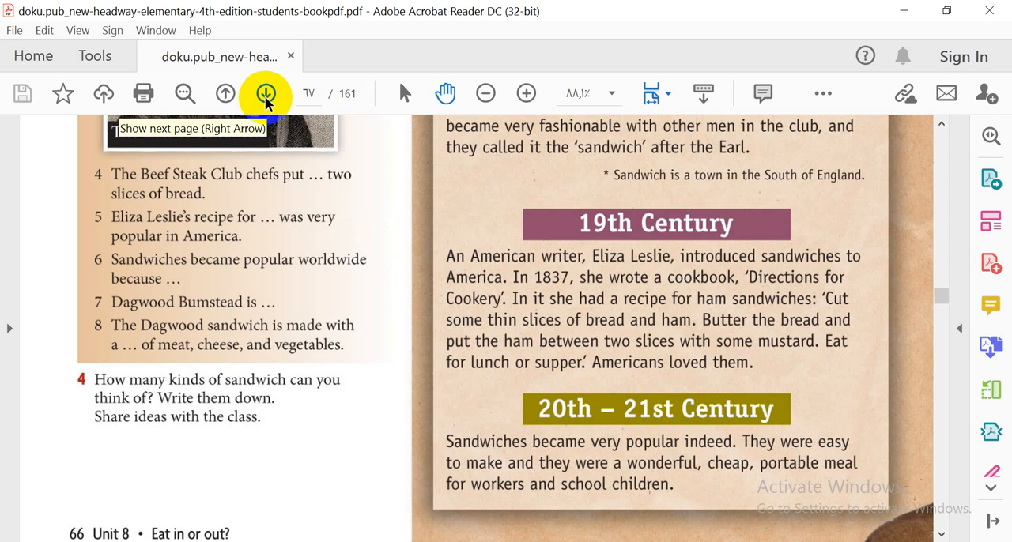
# Step: Go to the next page and scroll to the Listening exercise 5 chart and favourite-sandwich survey
pyautogui.click(266, 93)
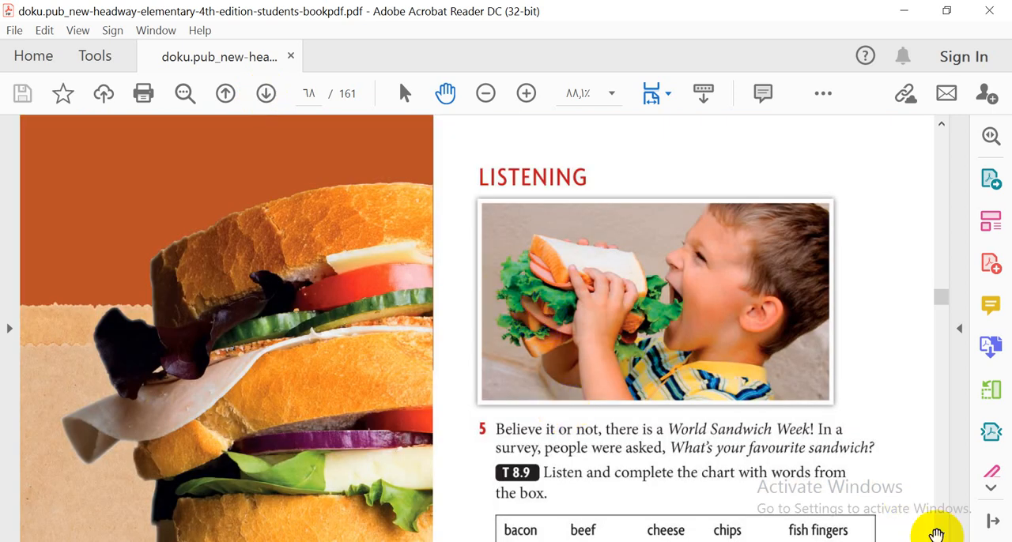
pyautogui.scroll(-3)
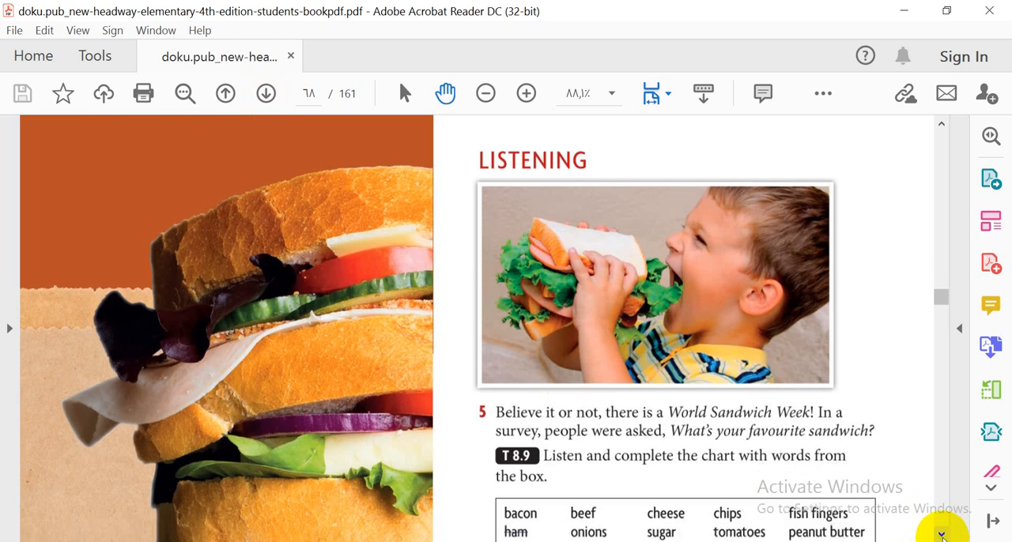
pyautogui.scroll(-3)
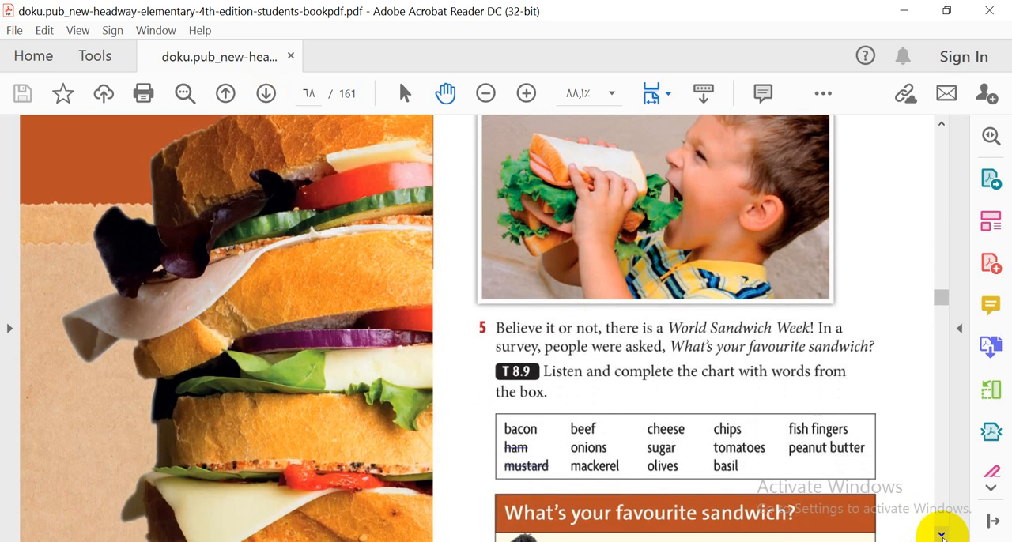
pyautogui.scroll(-3)
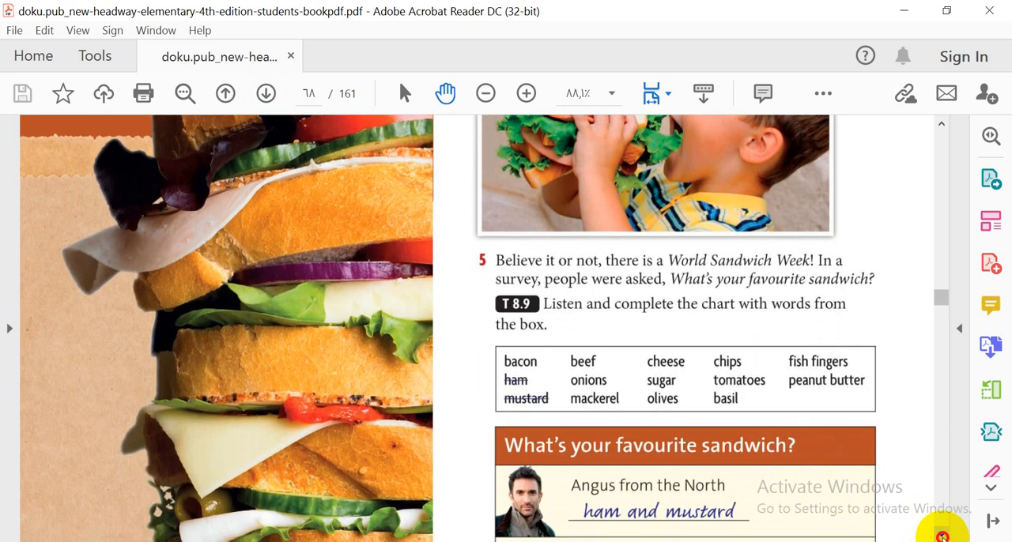
pyautogui.scroll(-3)
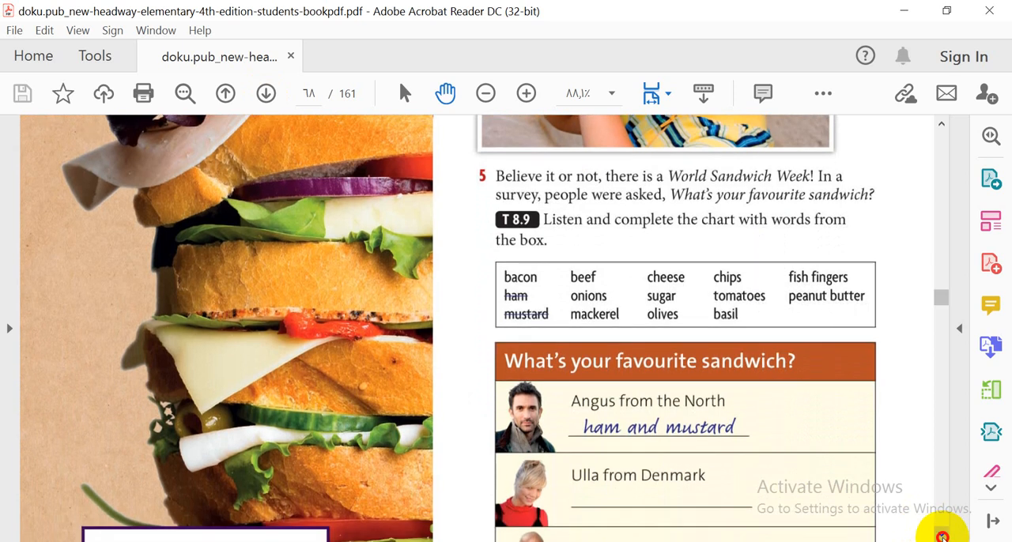
pyautogui.scroll(-3)
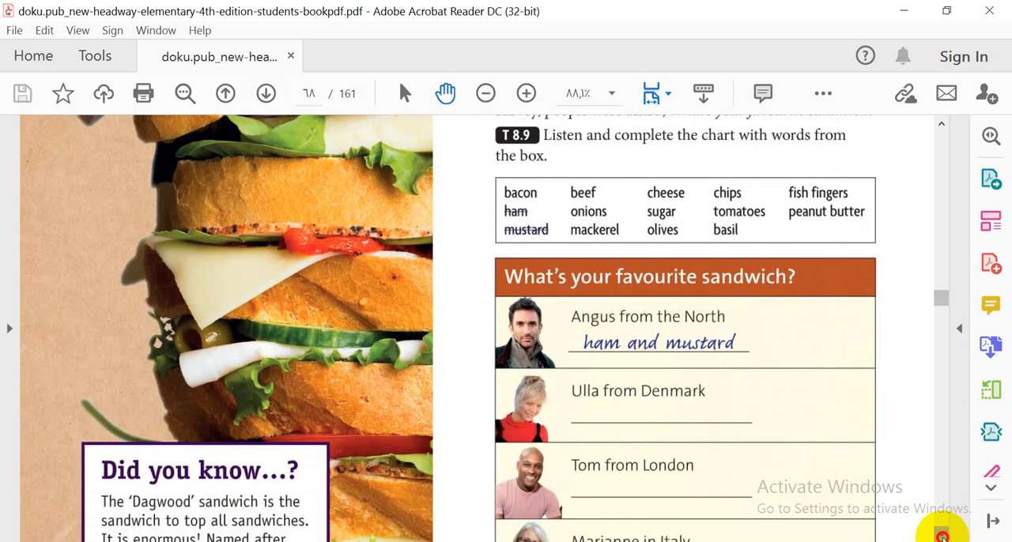
pyautogui.scroll(-3)
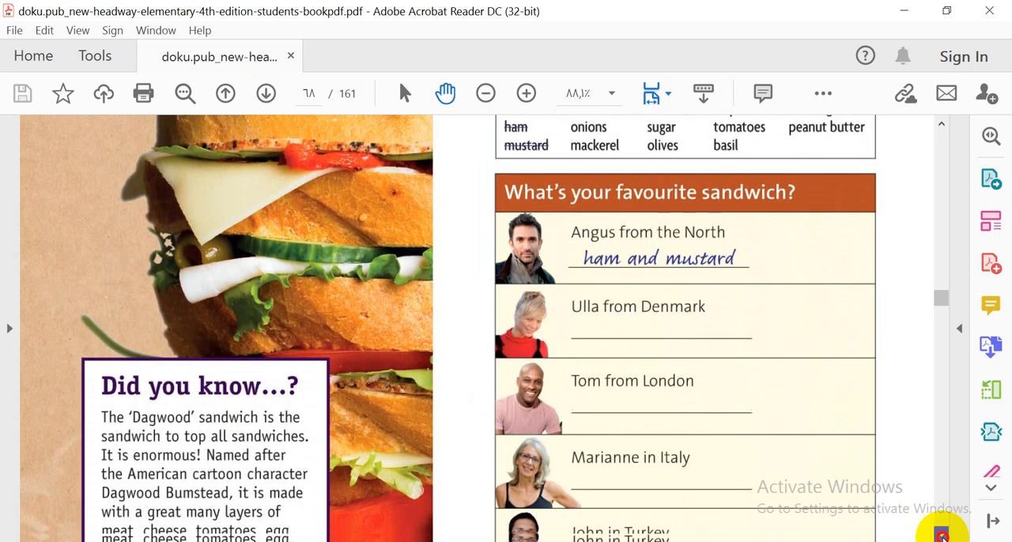
pyautogui.scroll(-3)
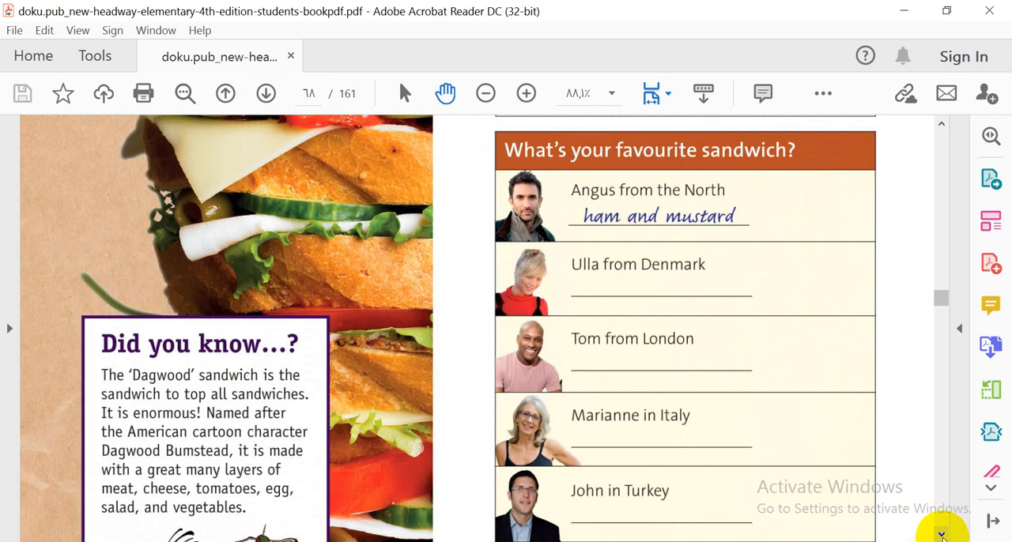
pyautogui.moveTo(182, 408)
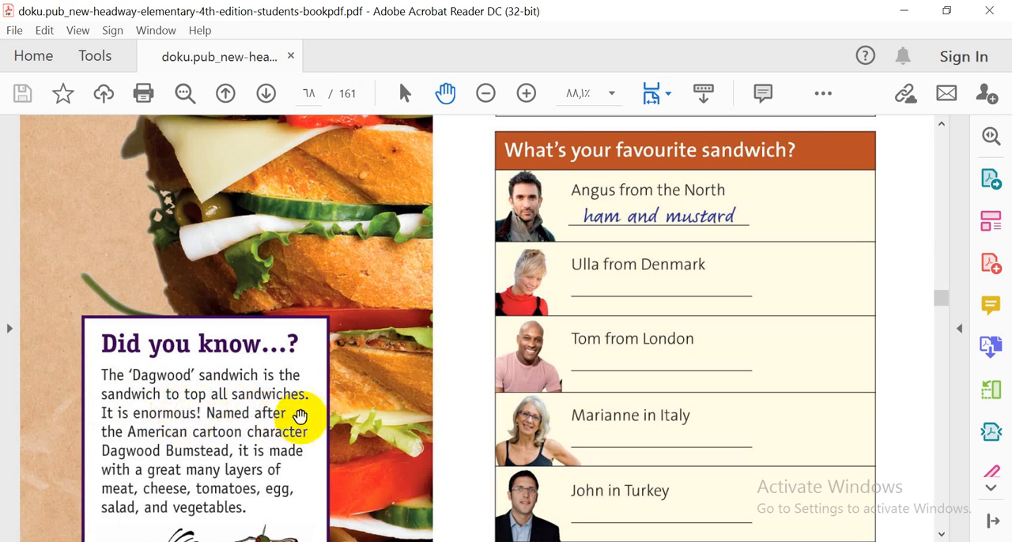
pyautogui.moveTo(166, 433)
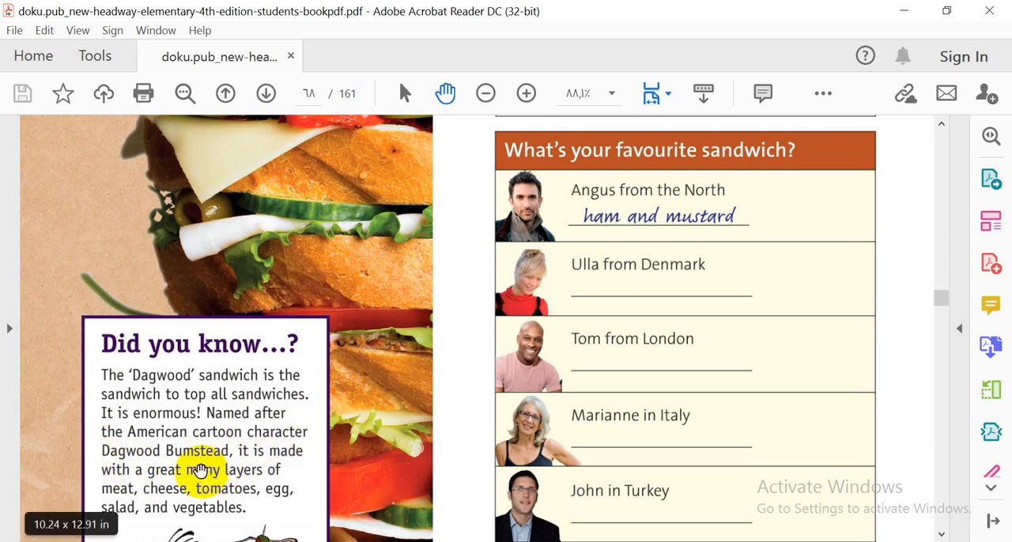
pyautogui.moveTo(237, 473)
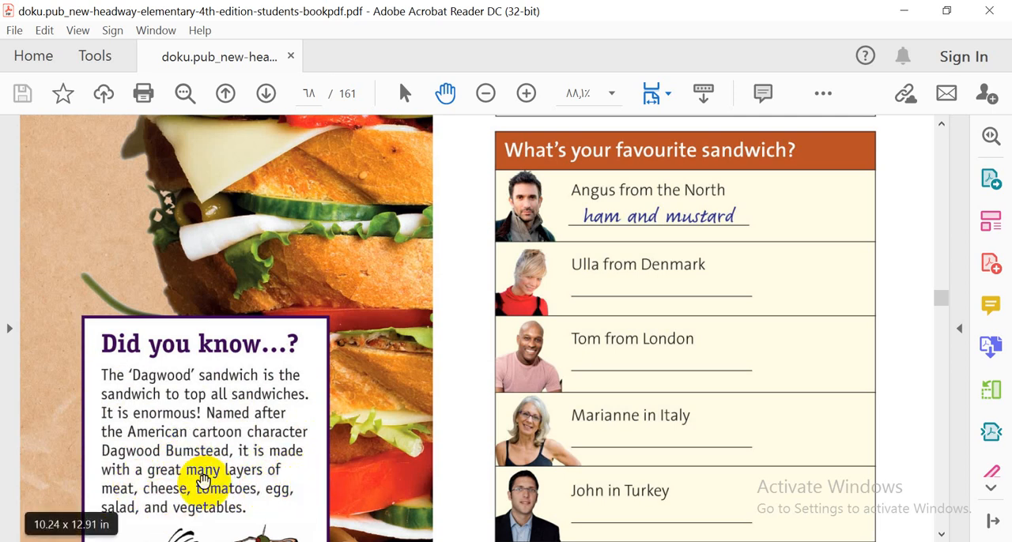
pyautogui.moveTo(294, 474)
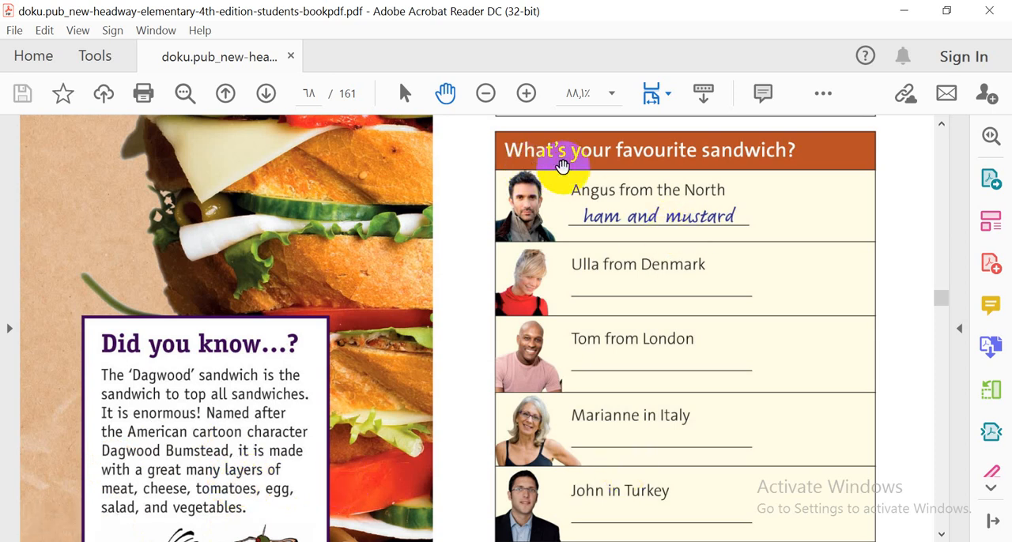
pyautogui.moveTo(615, 494)
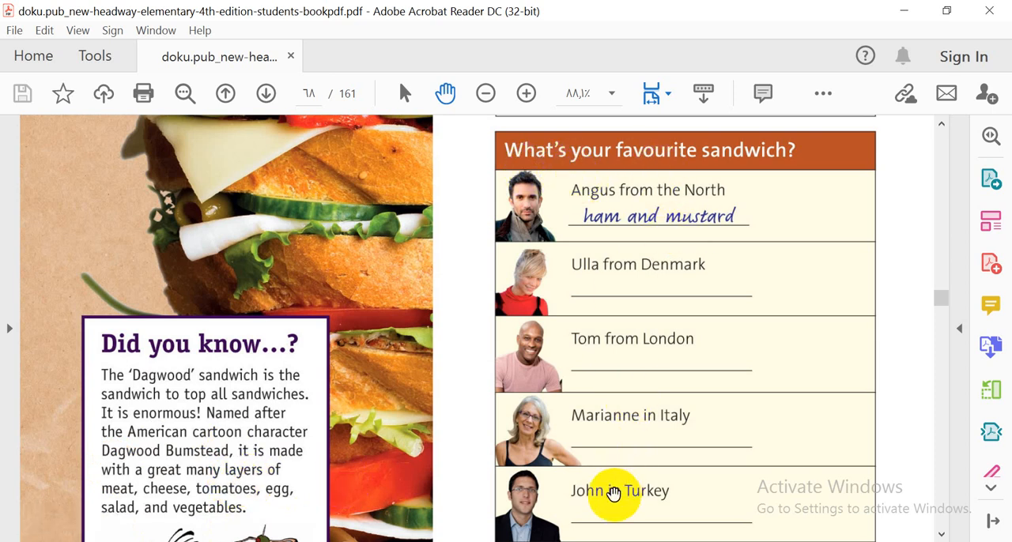
pyautogui.moveTo(920, 516)
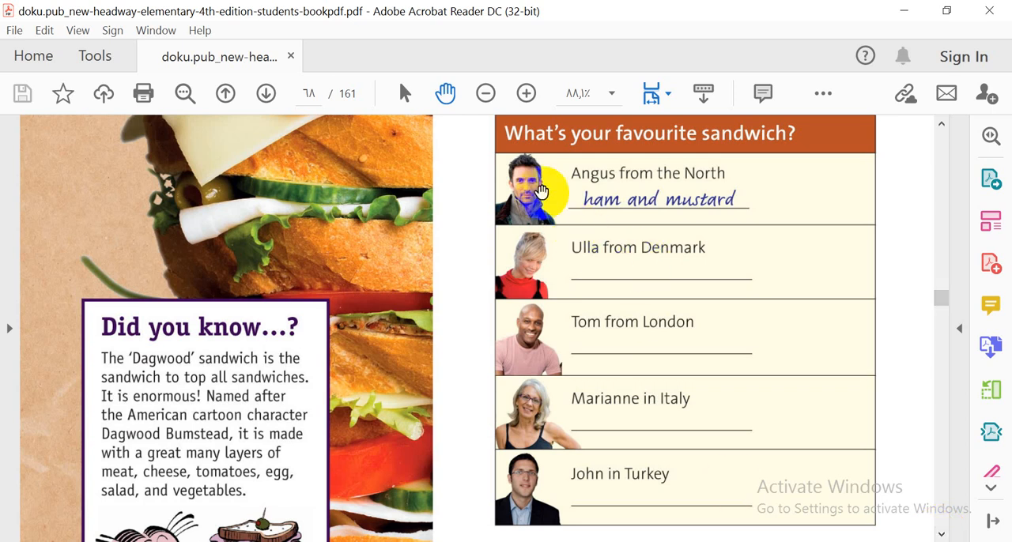
pyautogui.moveTo(541, 197)
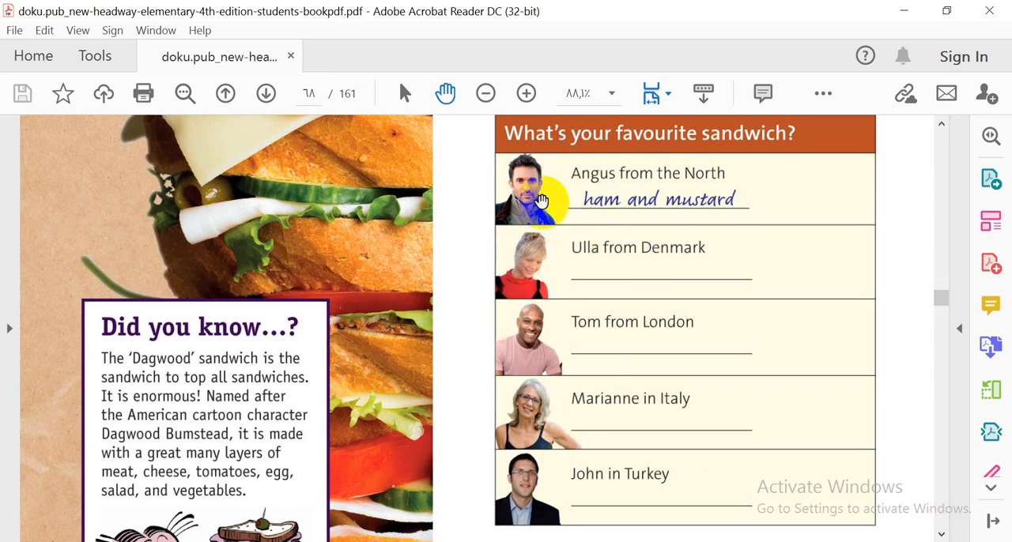
pyautogui.moveTo(544, 259)
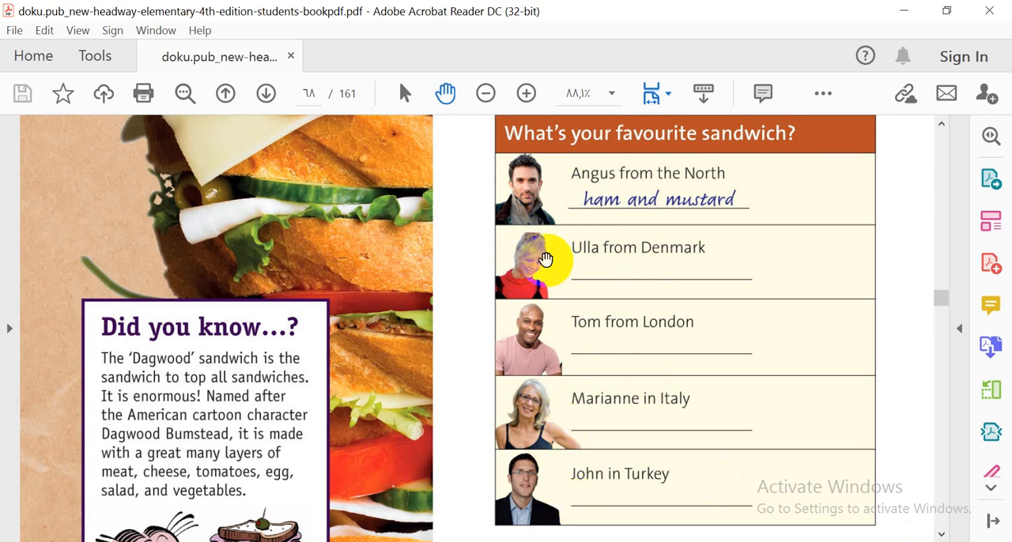
pyautogui.moveTo(500, 111)
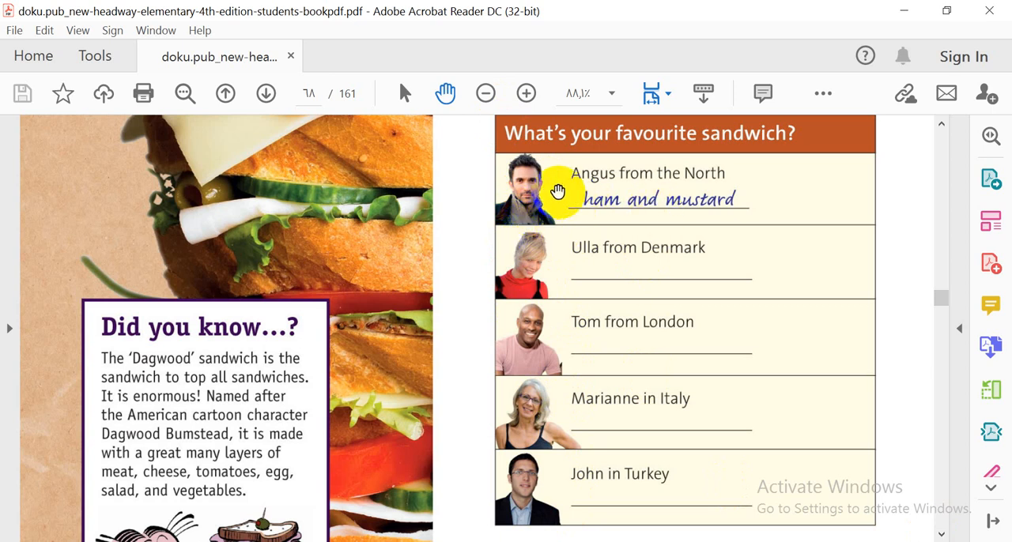
pyautogui.moveTo(547, 395)
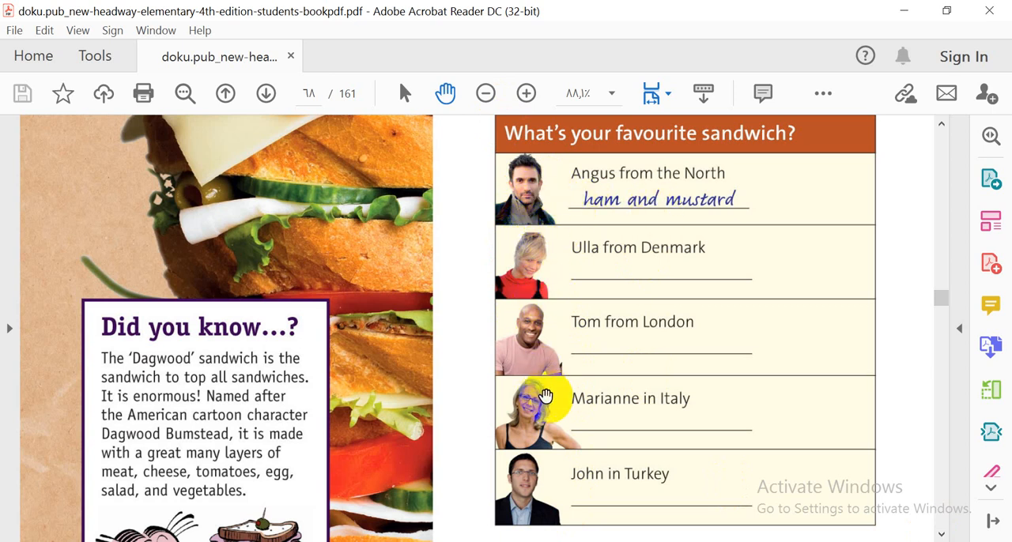
pyautogui.moveTo(514, 209)
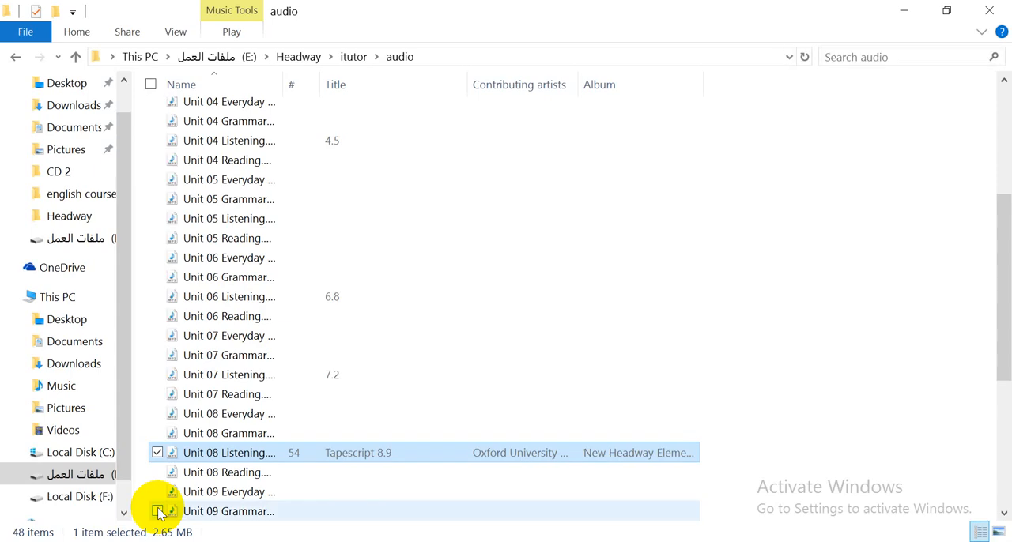
pyautogui.moveTo(432, 457)
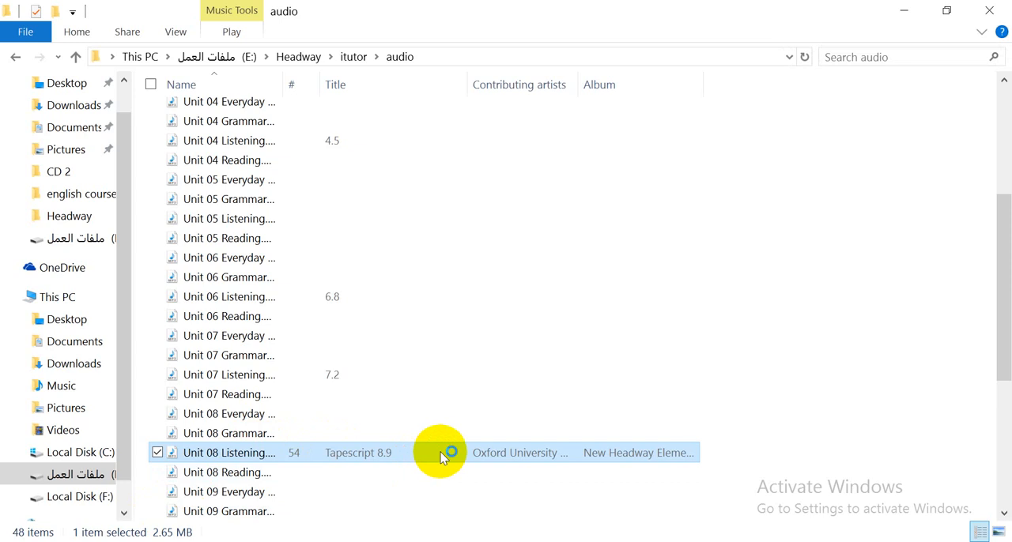
# Step: Play the Unit 08 Tapescript 8.9 audio file from the audio folder
pyautogui.doubleClick(228, 452)
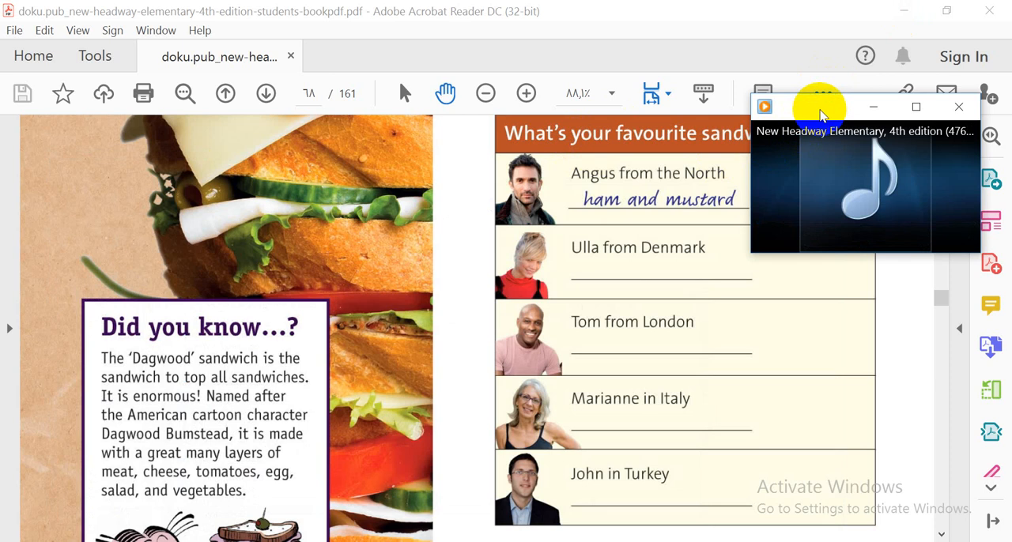
# Step: Let Tapescript 8.9 play to the end in the Windows Media Player mini window
pyautogui.click(764, 107)
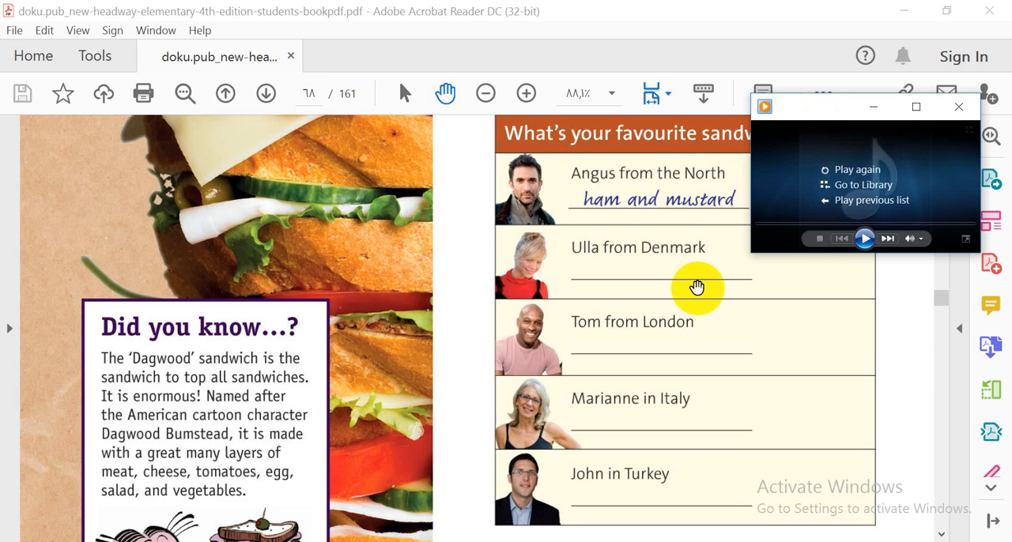
pyautogui.moveTo(553, 218)
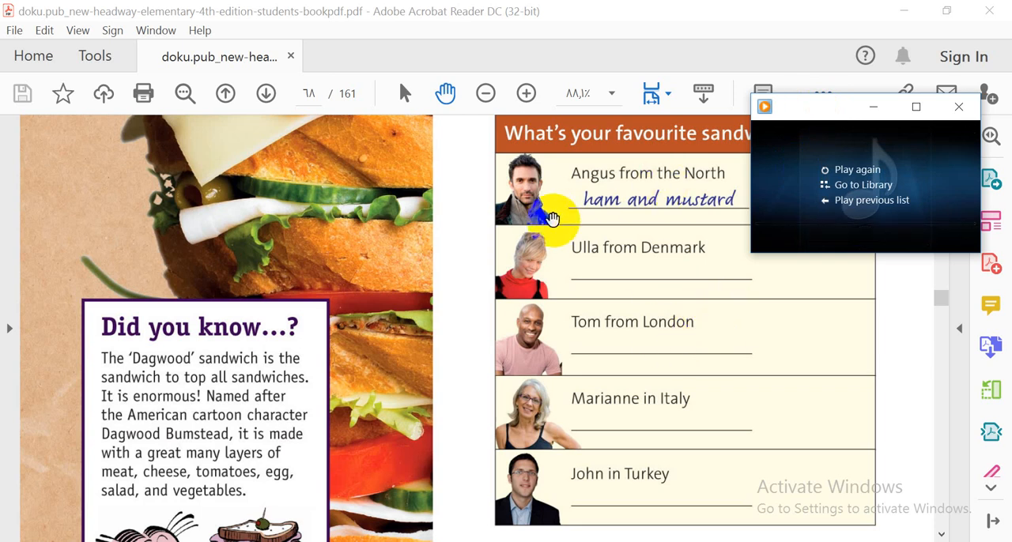
pyautogui.moveTo(885, 219)
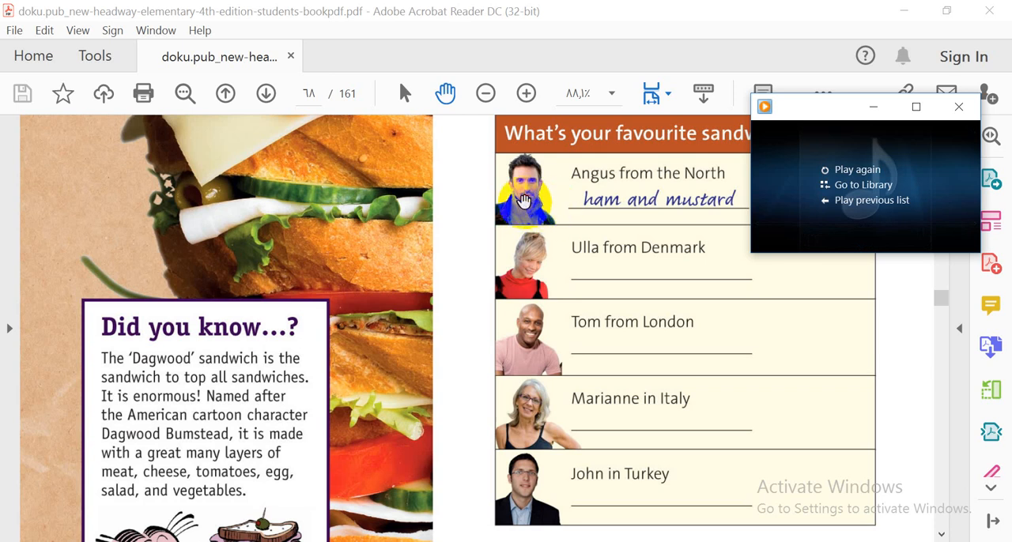
pyautogui.moveTo(547, 381)
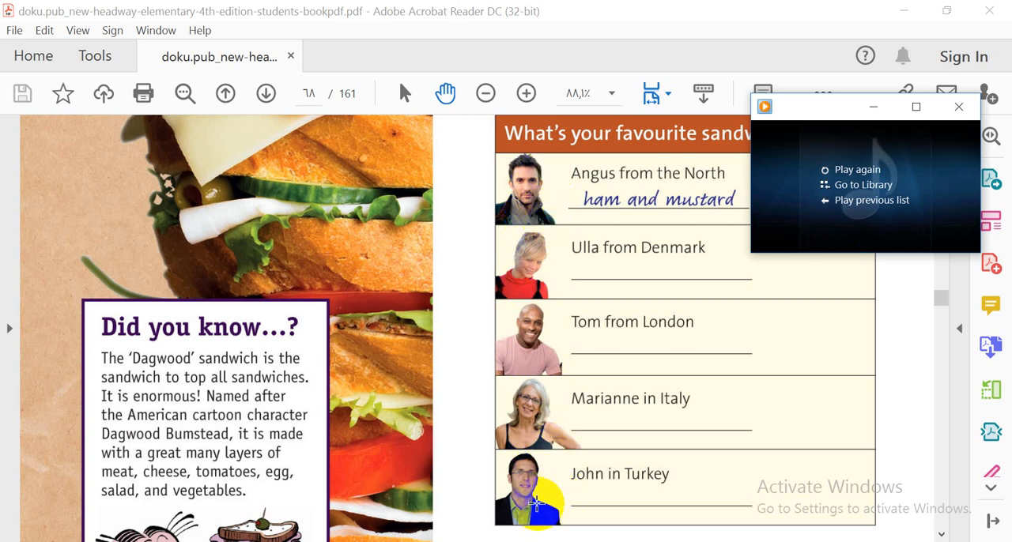
pyautogui.moveTo(525, 189)
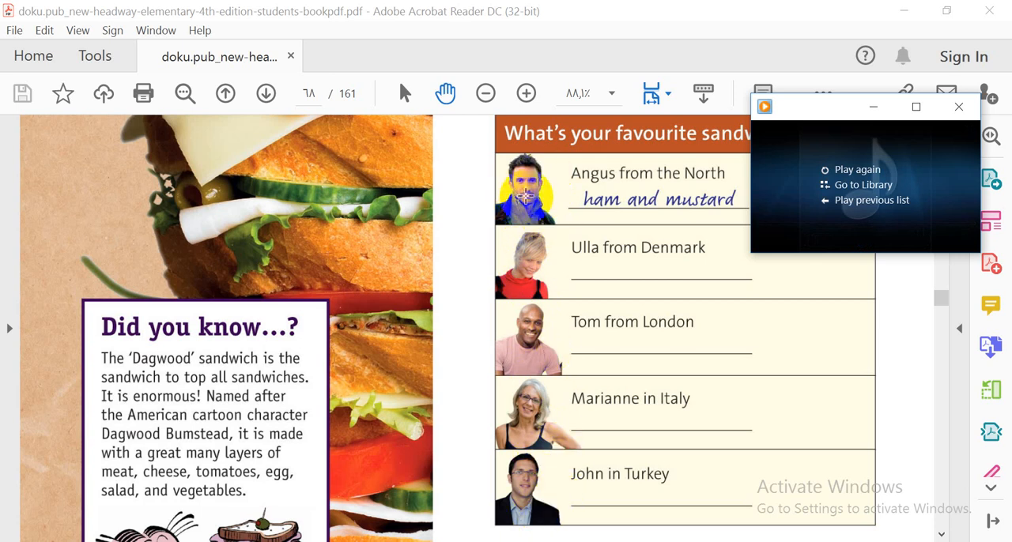